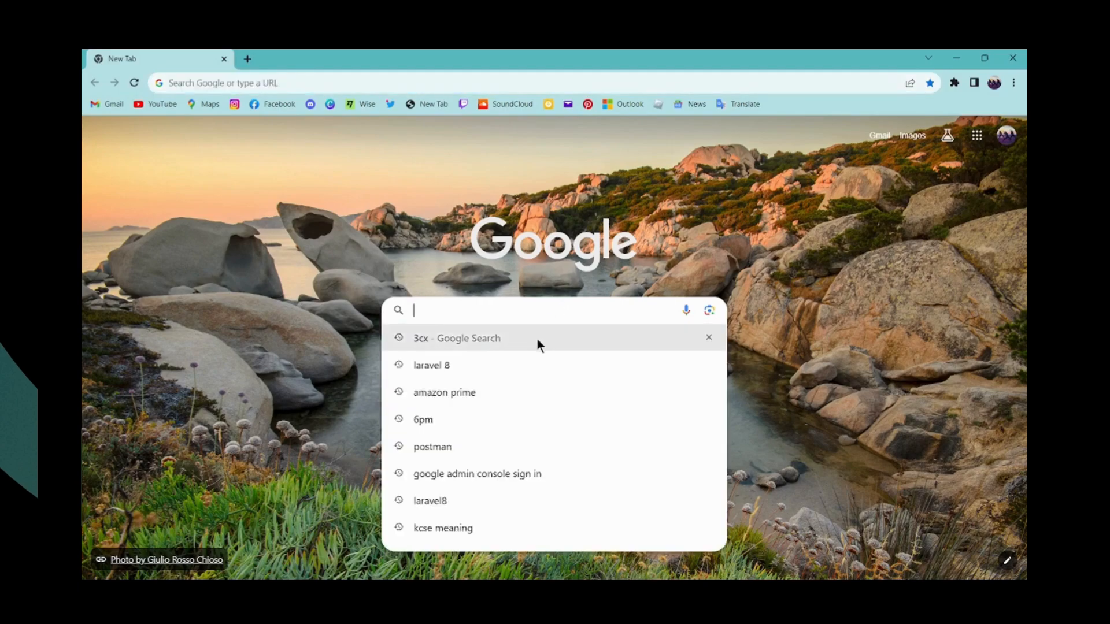
- Search Google for '3cx' and open the 3CX: Business Communication Solutions site
click(456, 338)
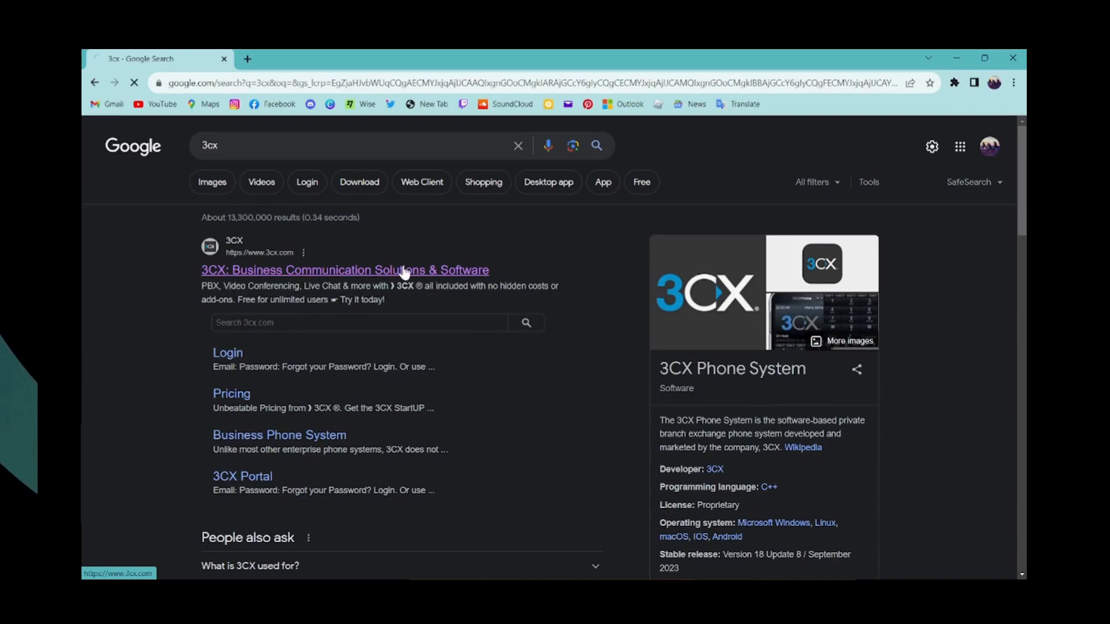
click(343, 270)
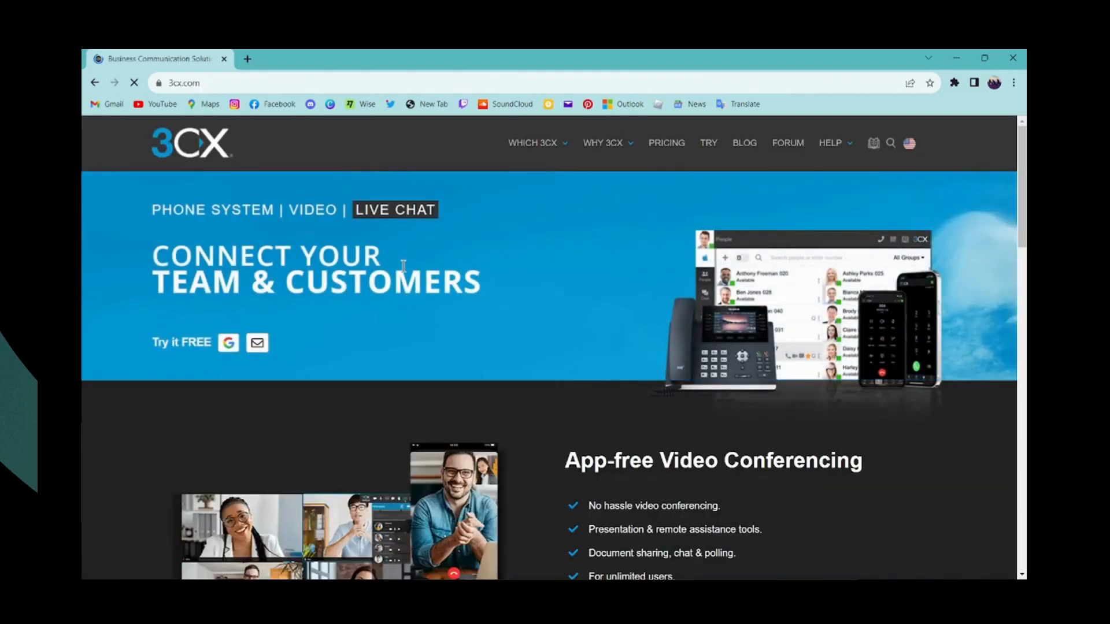
click(908, 142)
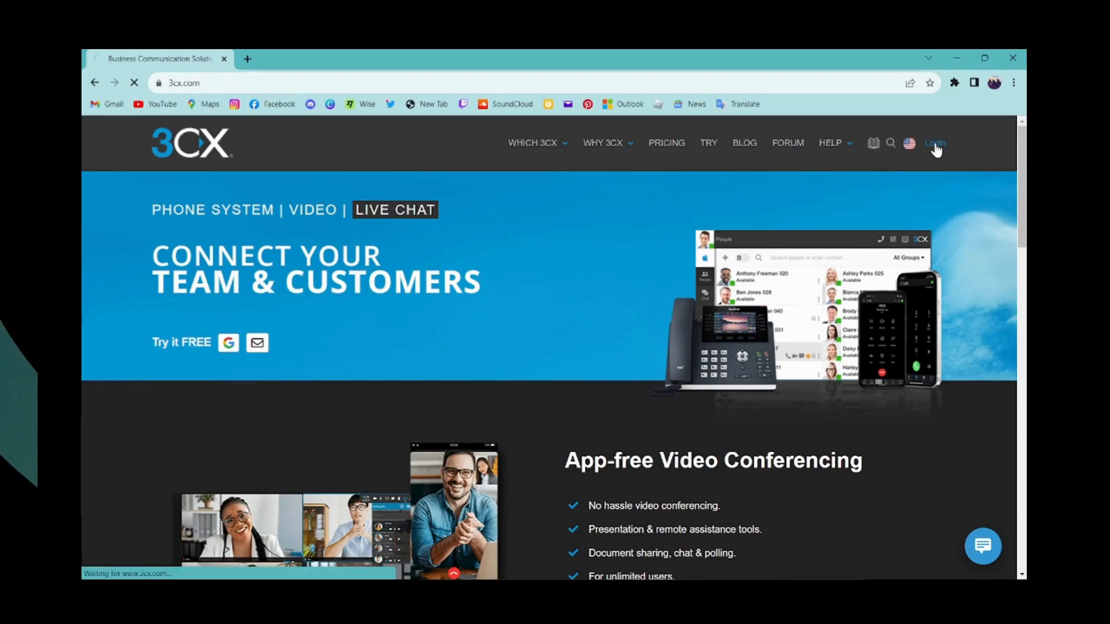
- Go to the 3CX login page and follow 'Create an account here'
click(934, 143)
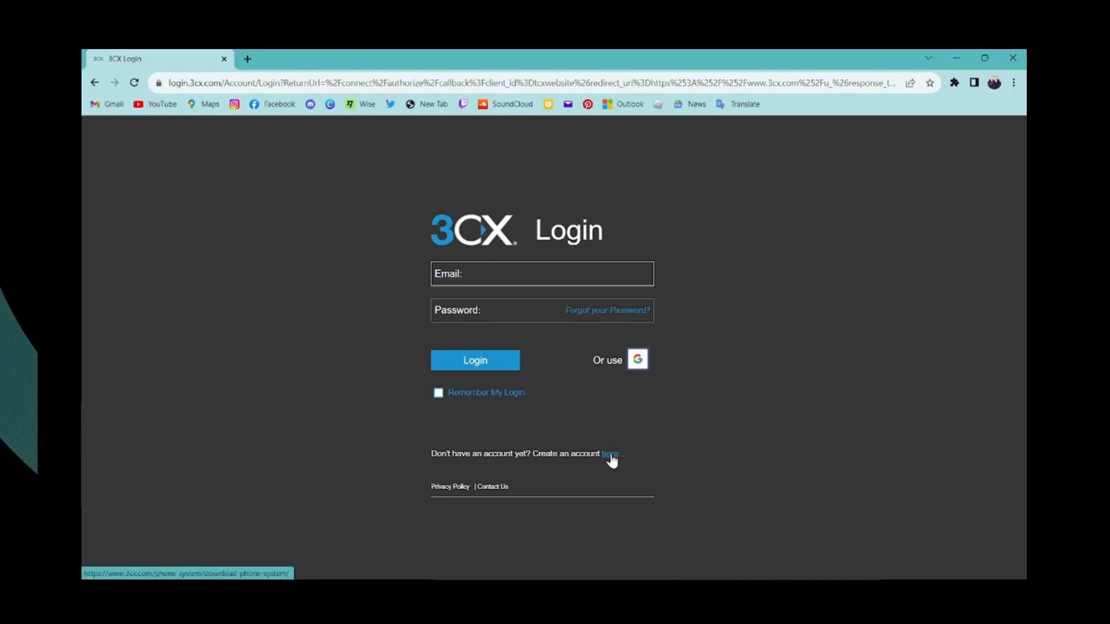
click(610, 454)
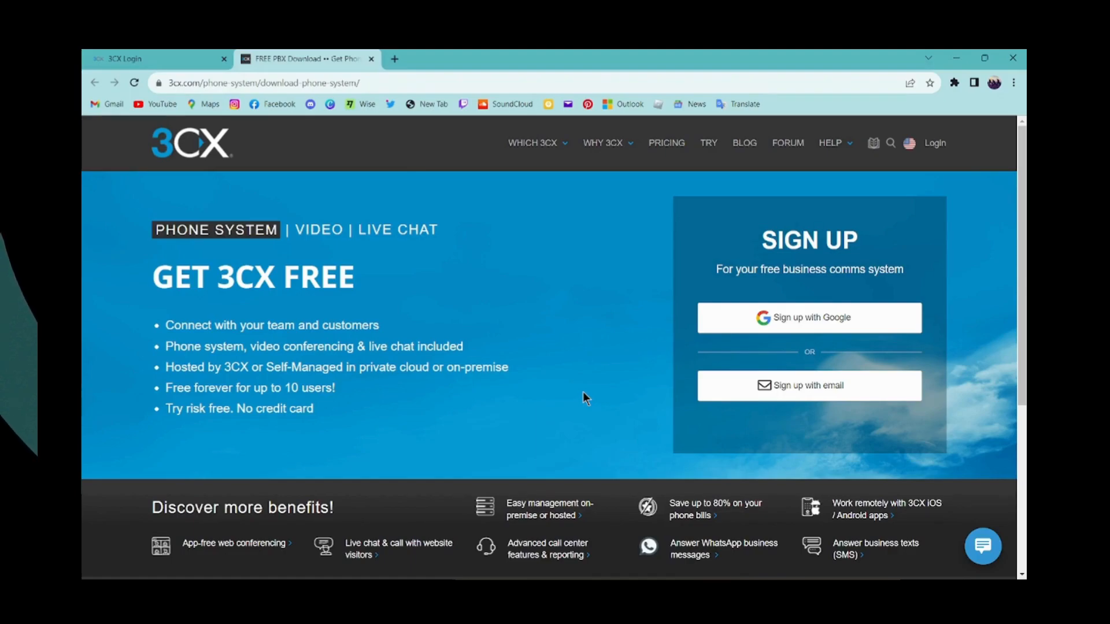
mouse_move(804, 326)
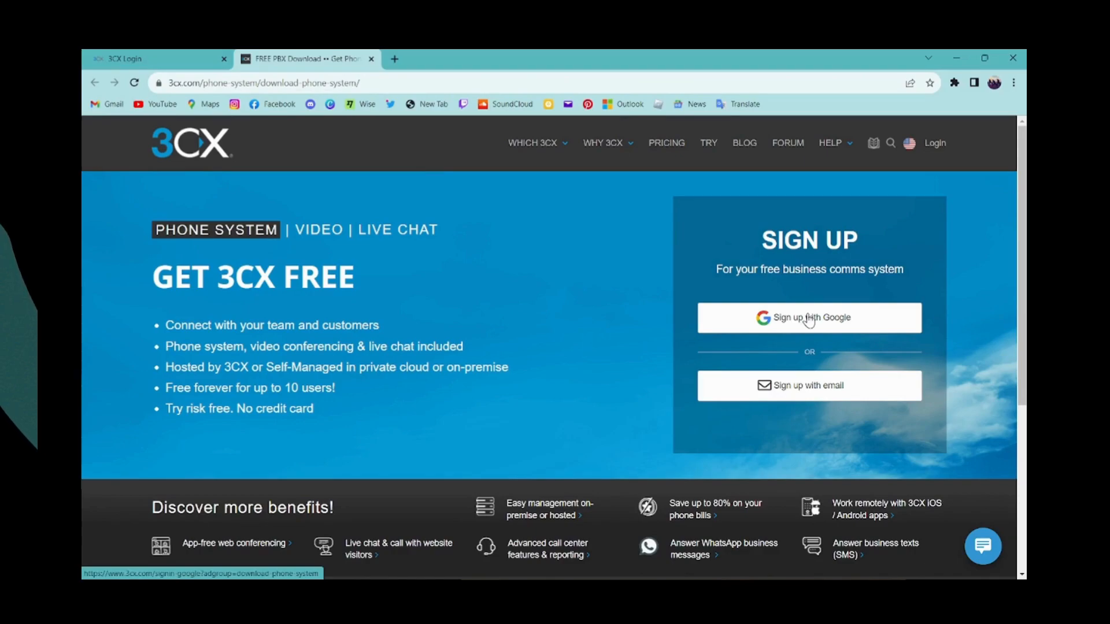
mouse_move(802, 388)
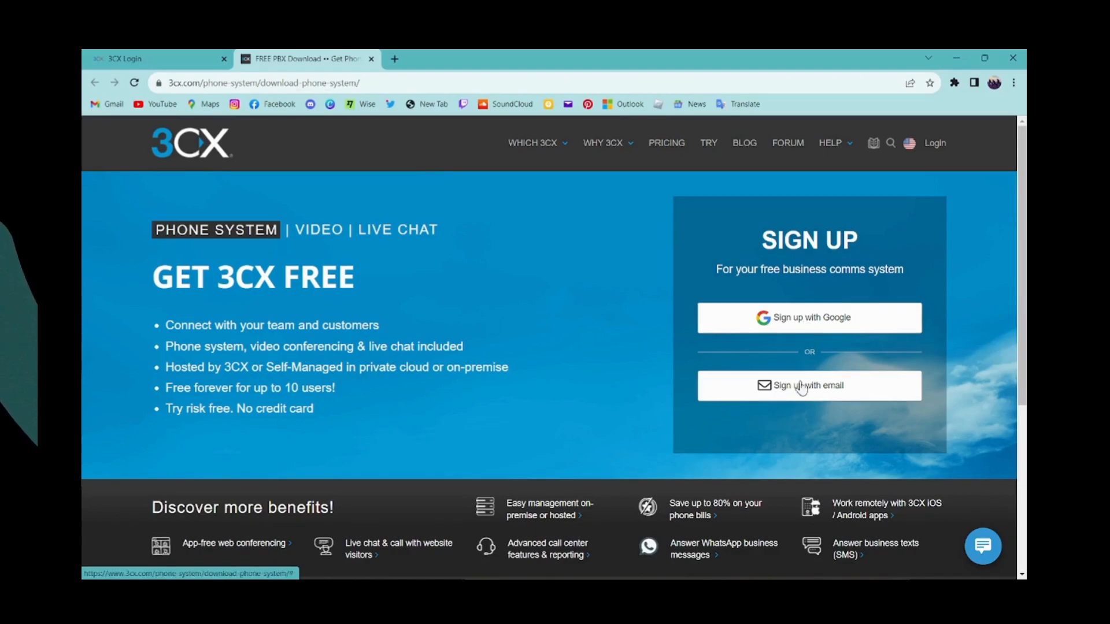
mouse_move(809, 317)
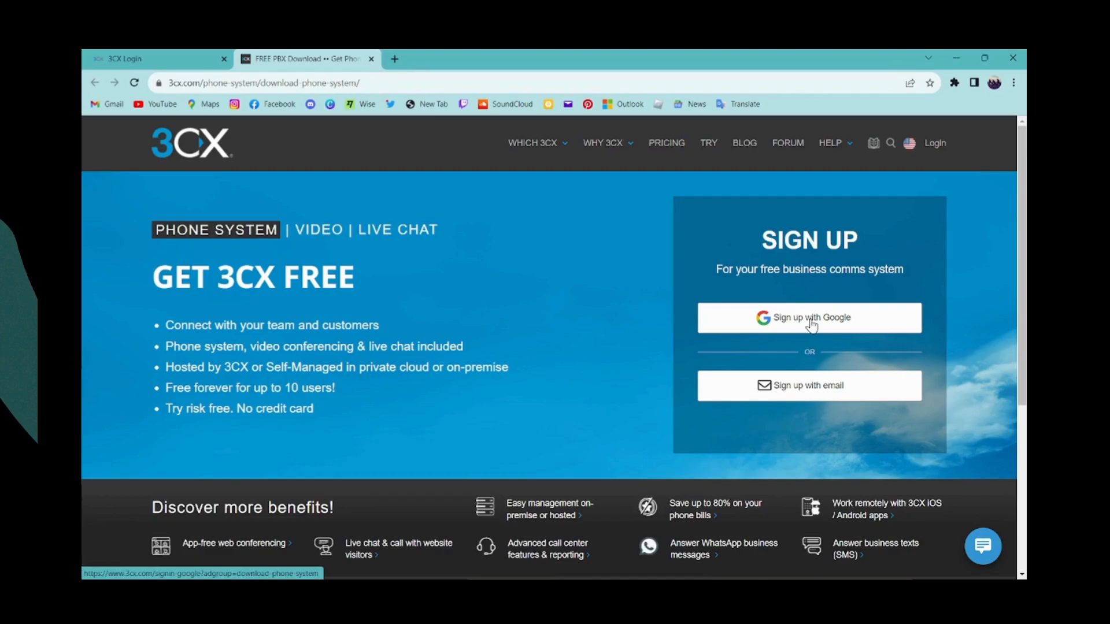
- Sign up with Google, choose the account, and agree to share details with 3CX Cloud
click(809, 318)
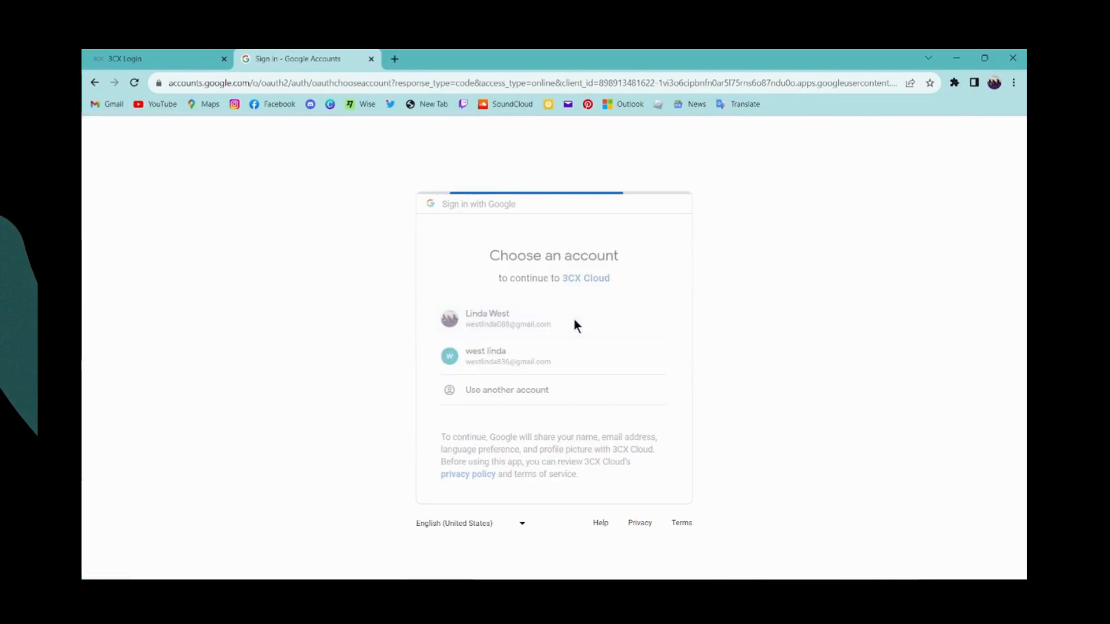
click(507, 319)
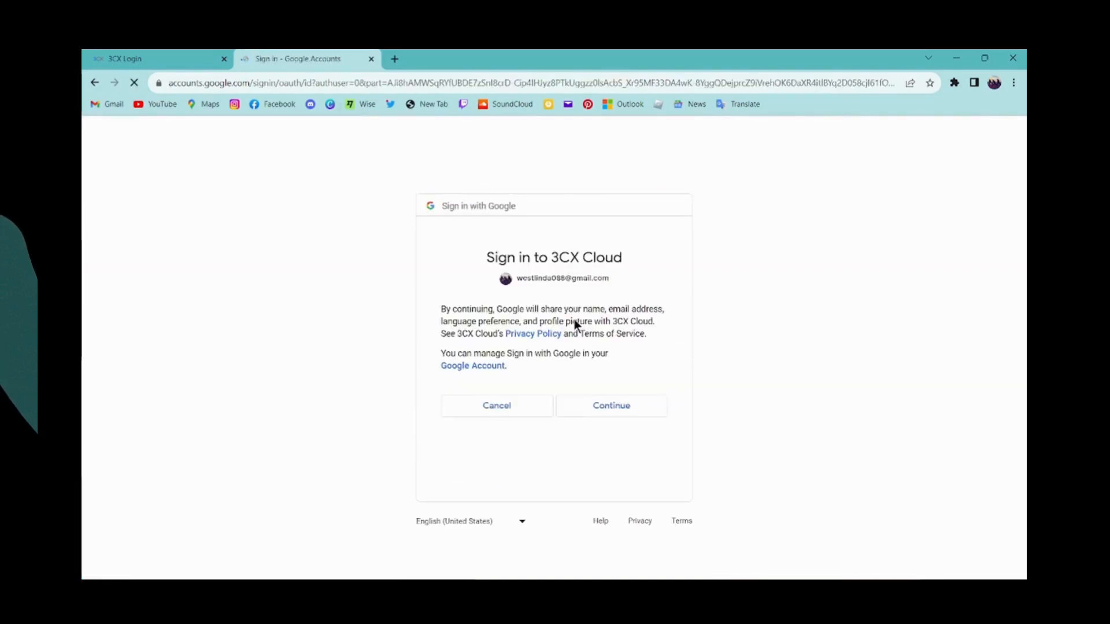
click(610, 405)
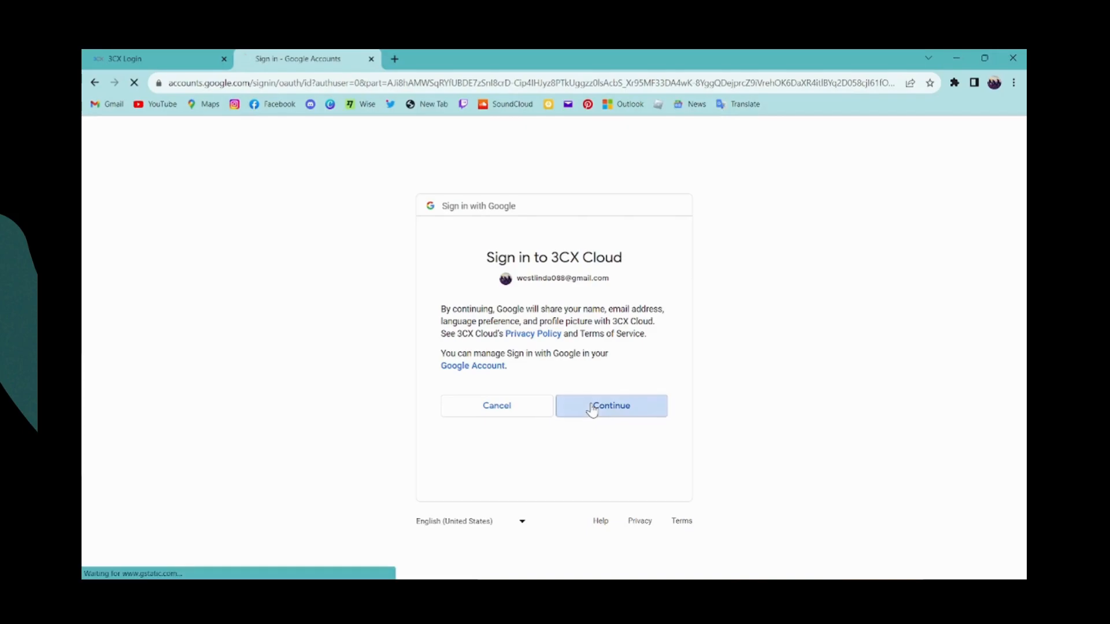
click(611, 405)
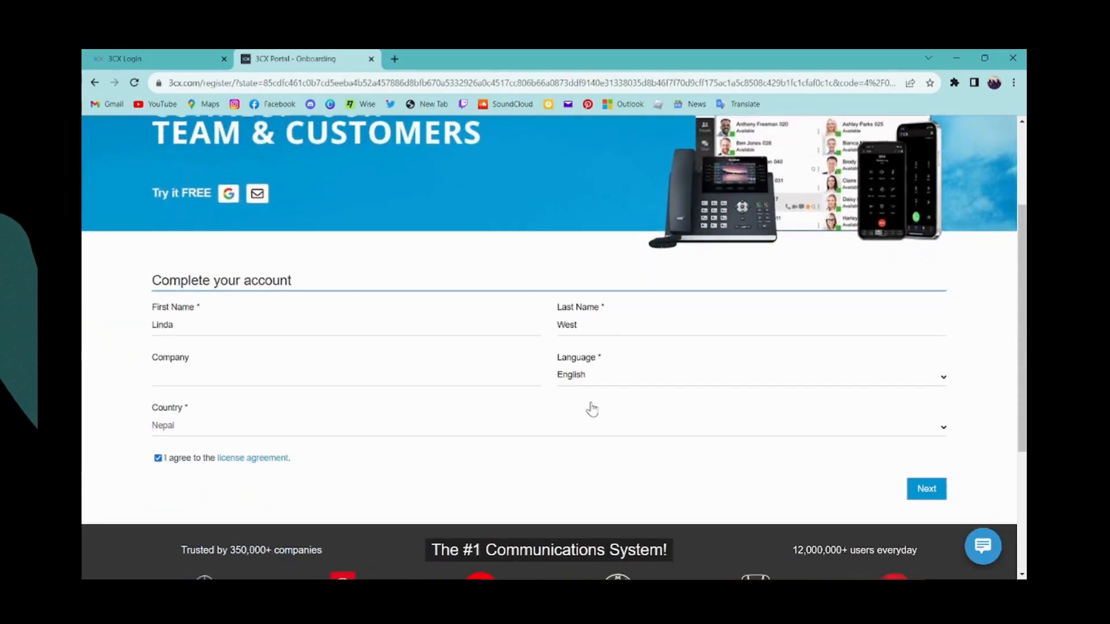
- Confirm English language and Nepal country with the license ticked, and submit the form
scroll(down, 3)
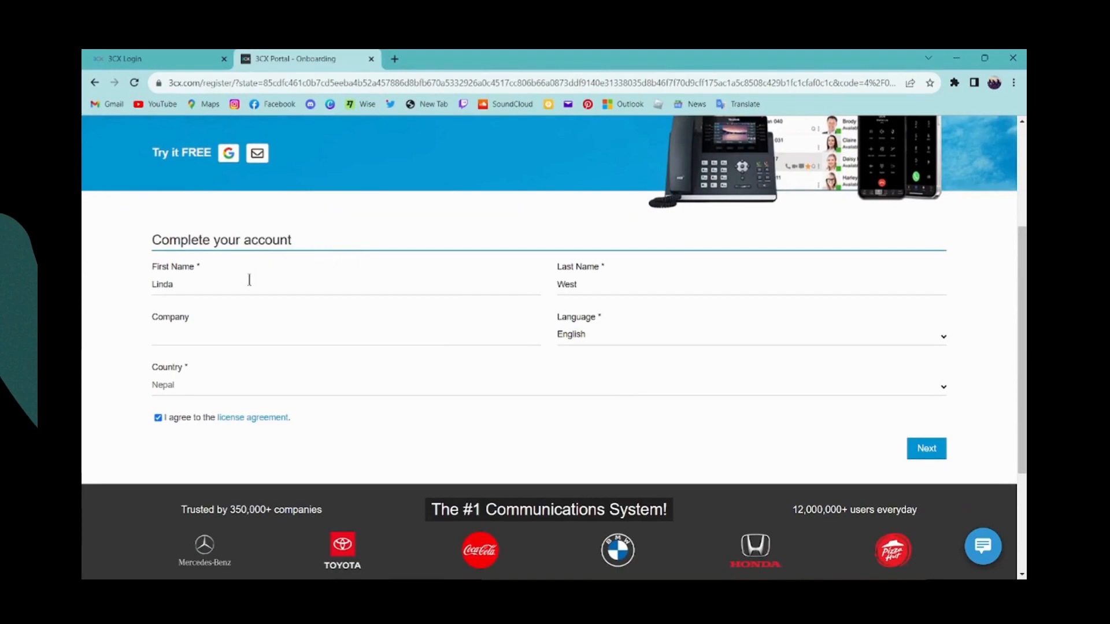
mouse_move(383, 289)
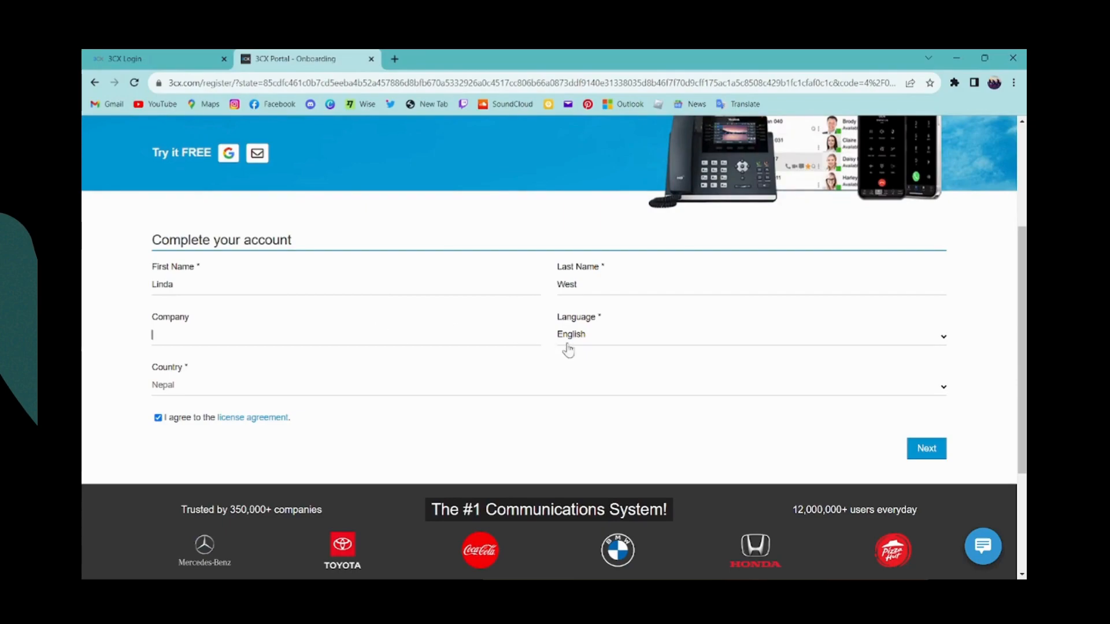
mouse_move(656, 337)
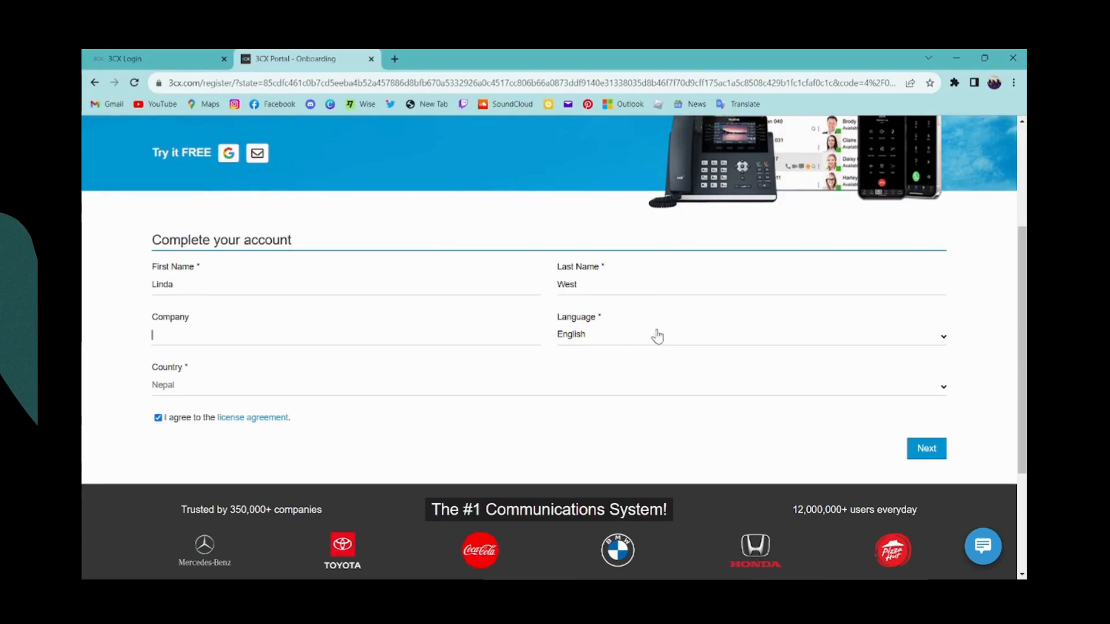
mouse_move(732, 348)
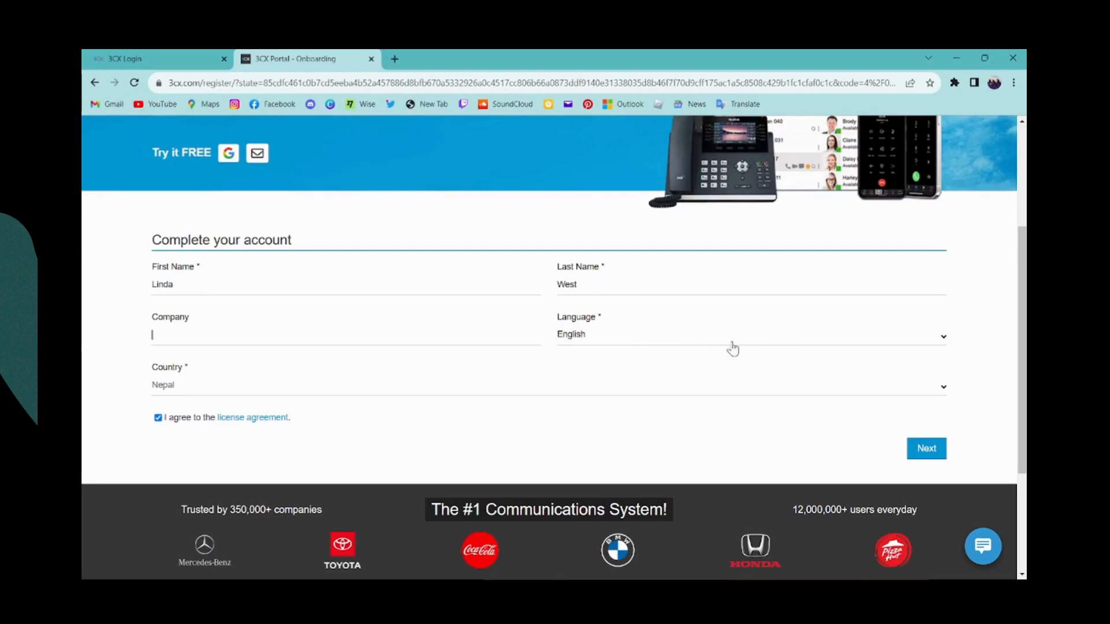
mouse_move(944, 345)
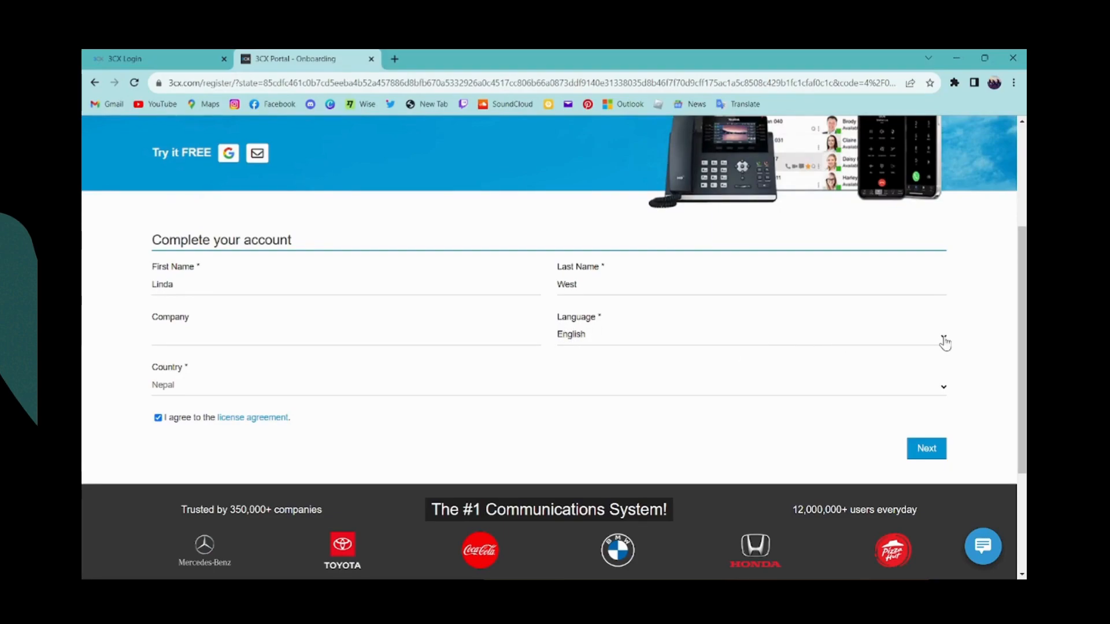
click(751, 334)
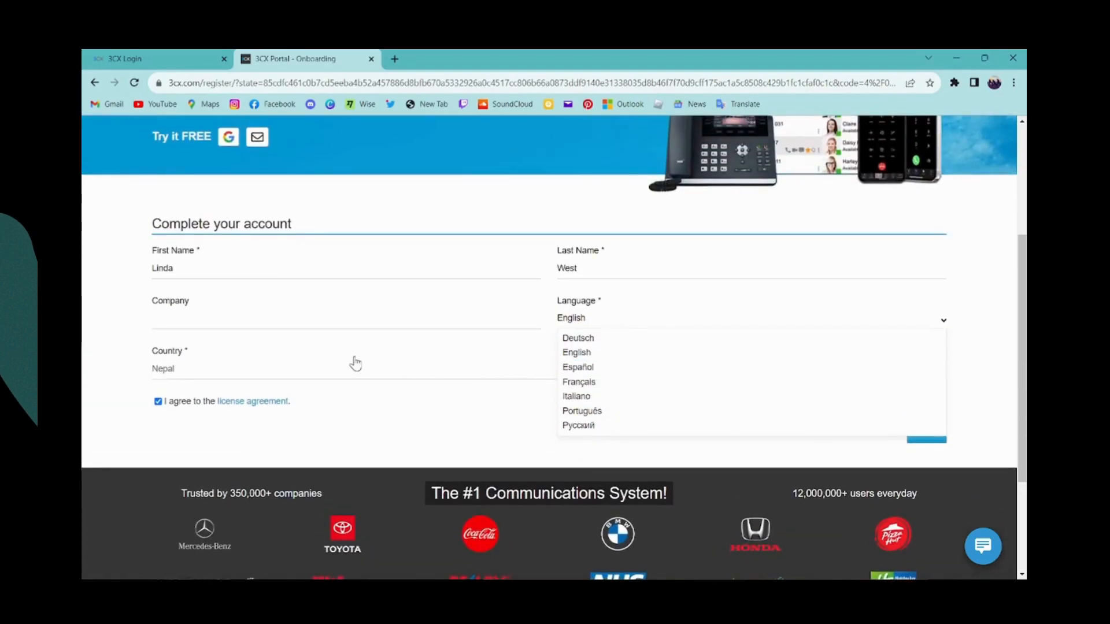
click(346, 368)
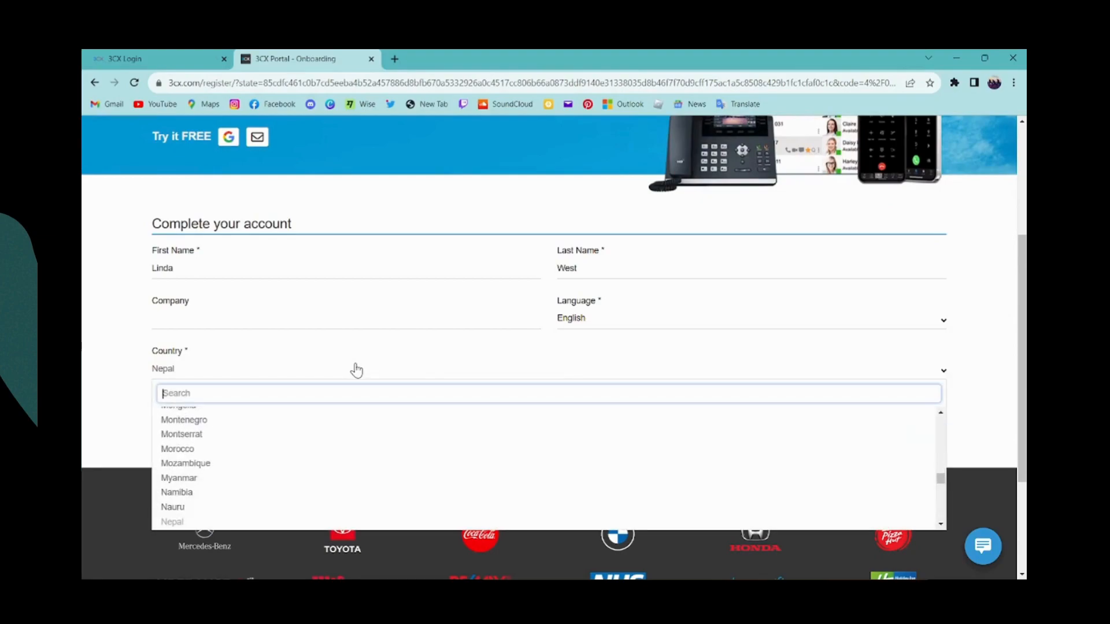
mouse_move(111, 425)
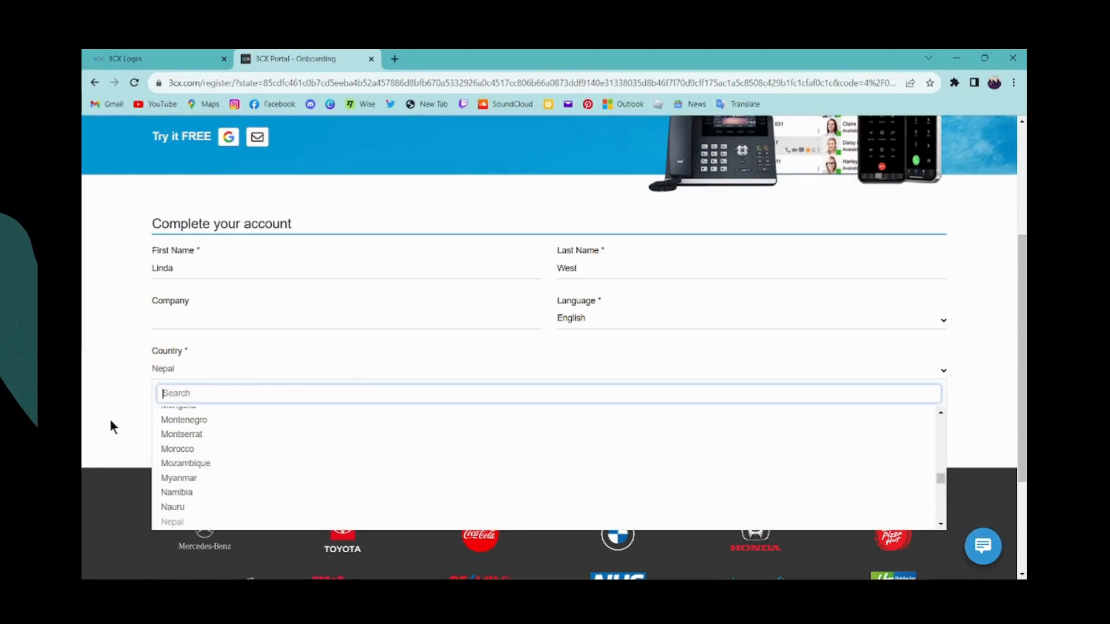
click(158, 402)
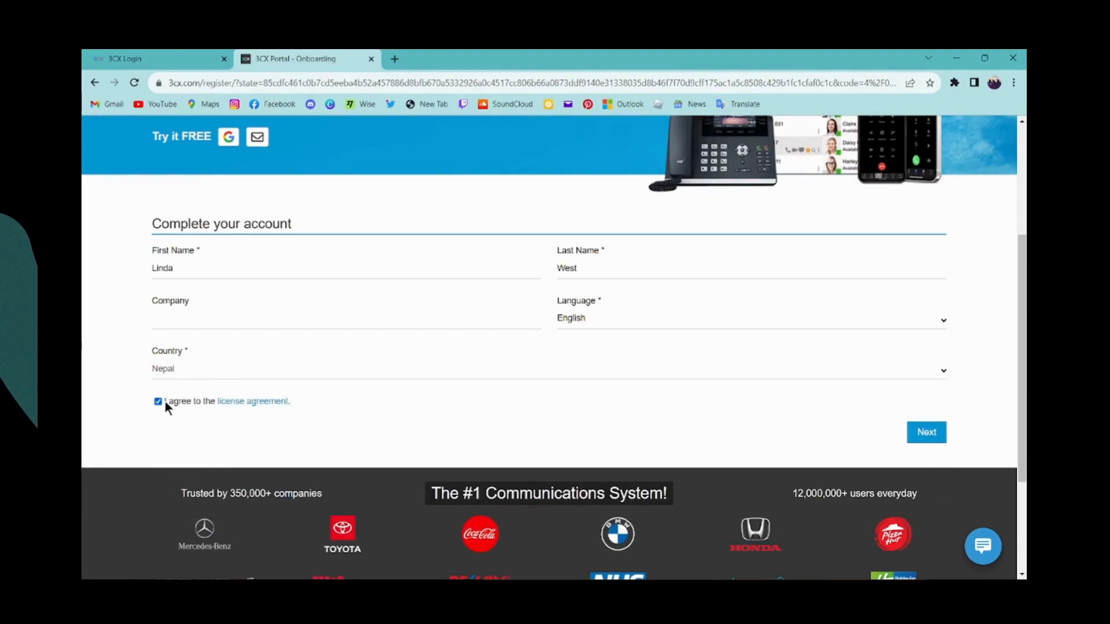
mouse_move(227, 410)
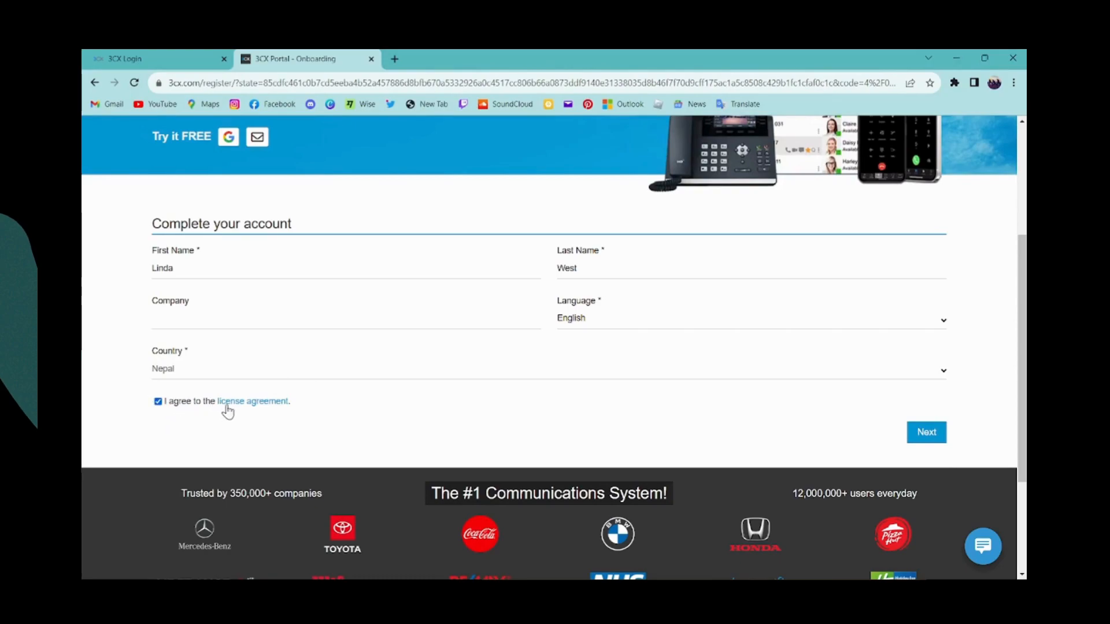
mouse_move(872, 379)
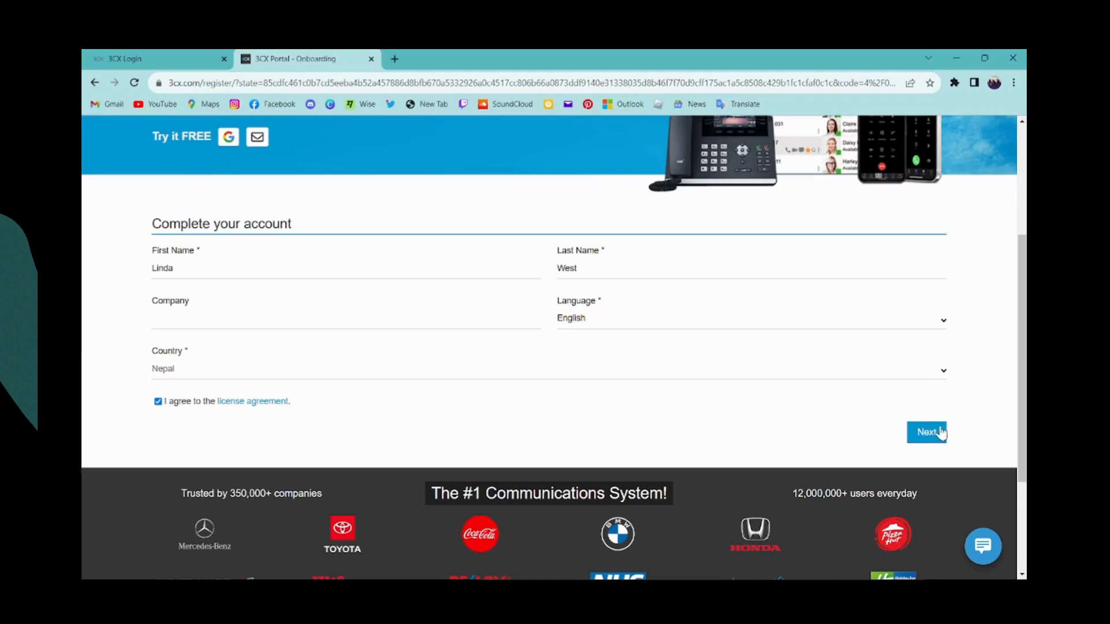
click(927, 432)
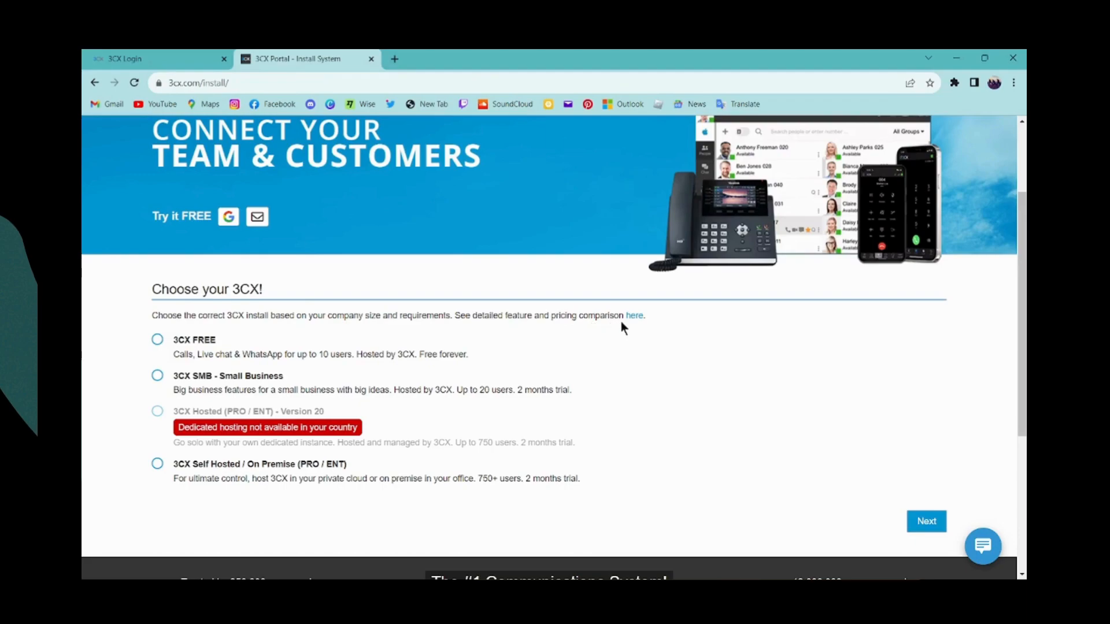
mouse_move(237, 346)
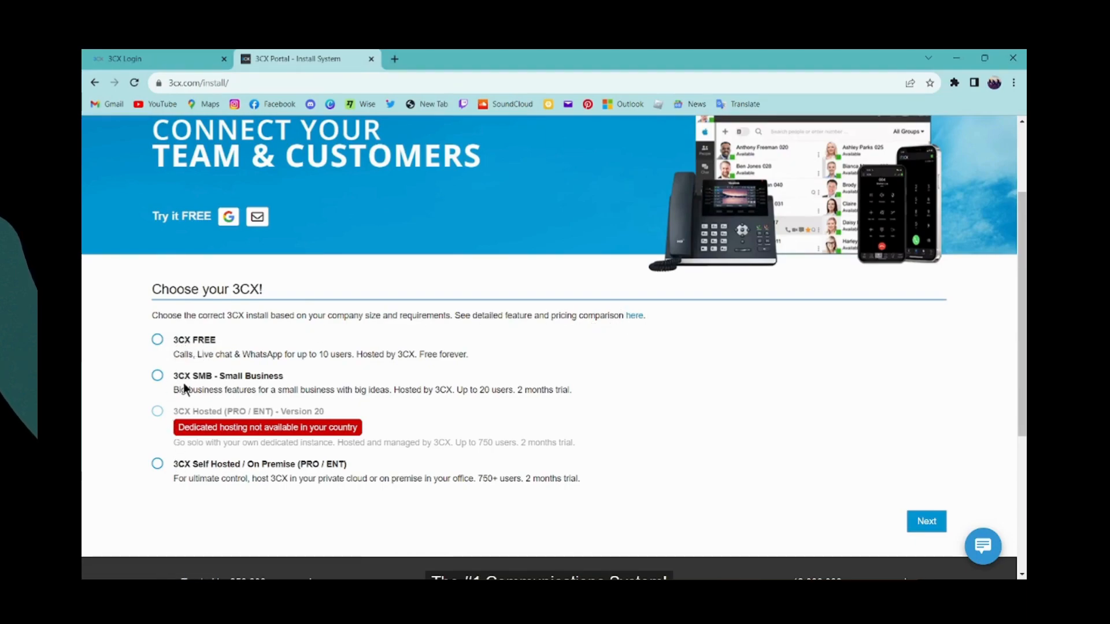
- Select the 3CX FREE edition and create the system
click(157, 340)
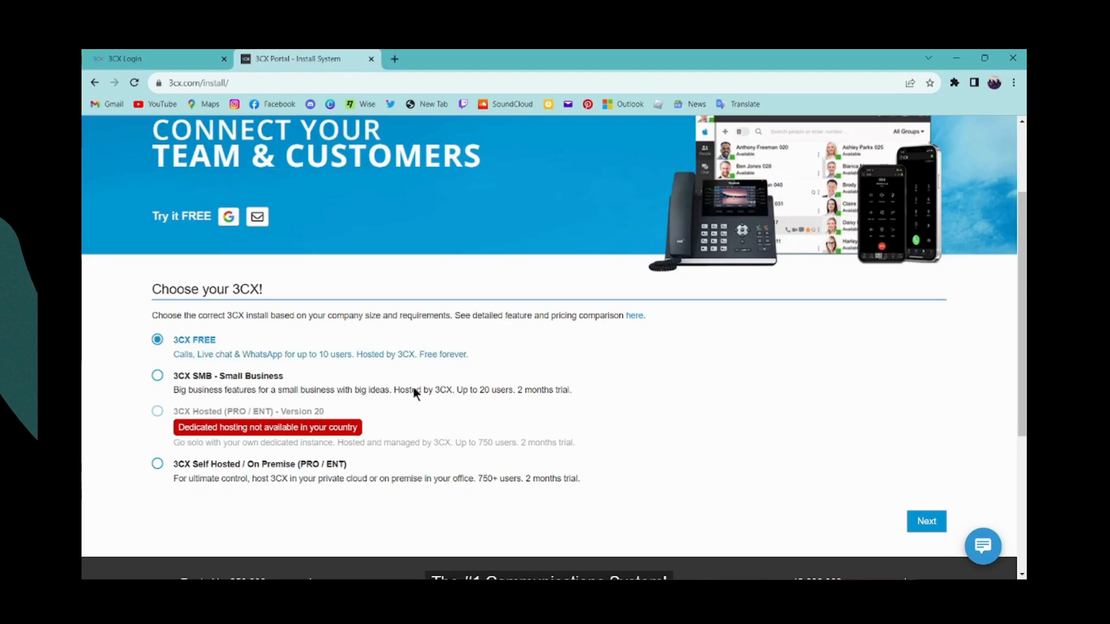
click(926, 521)
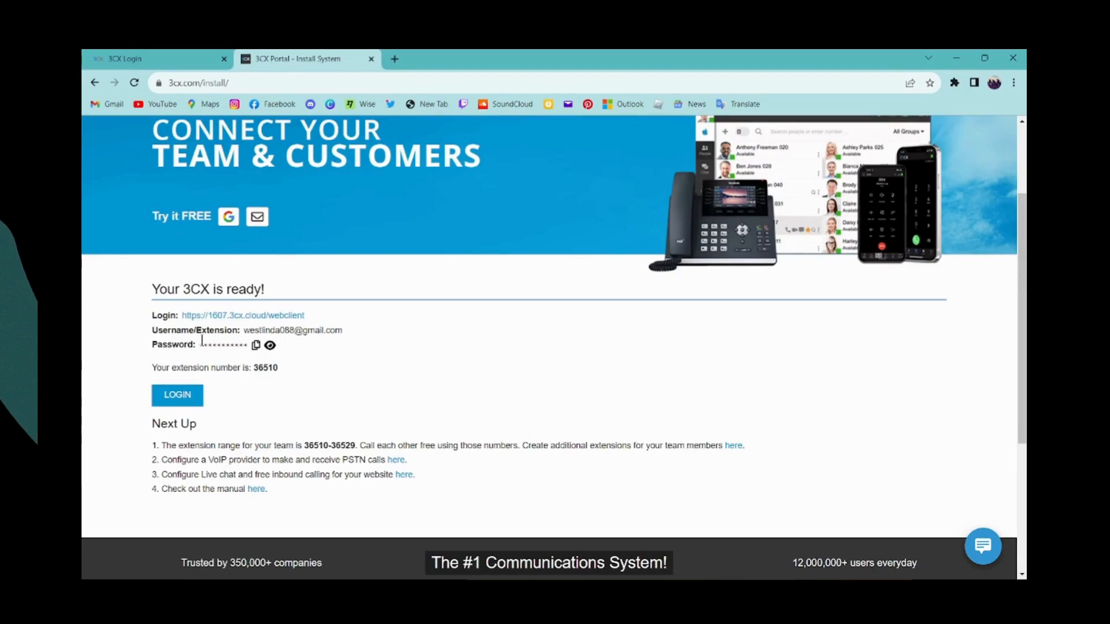
mouse_move(199, 359)
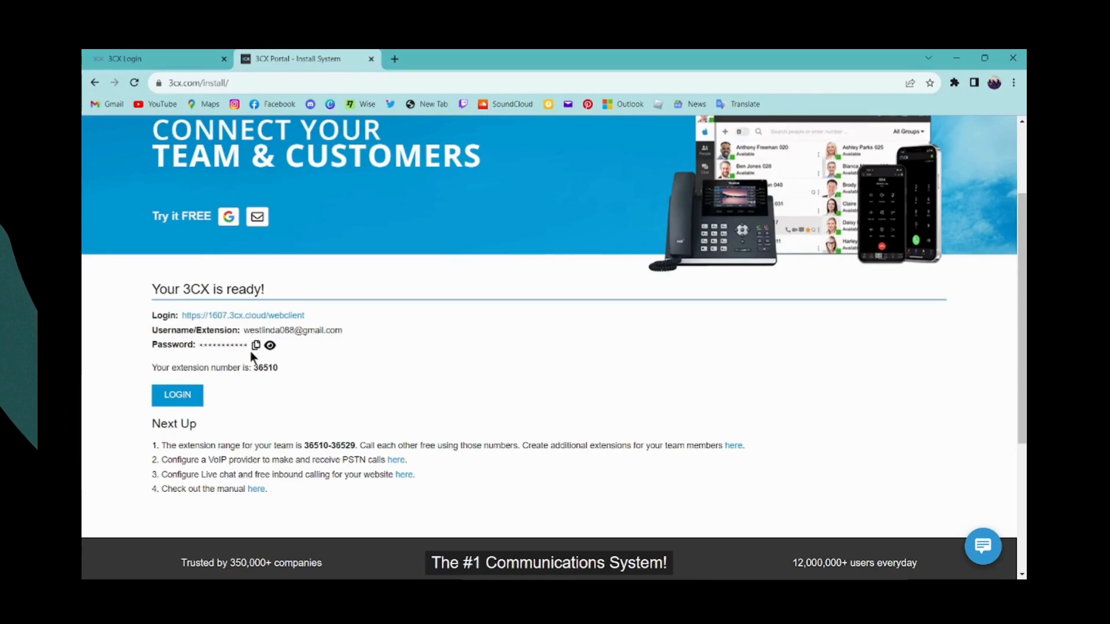
click(244, 345)
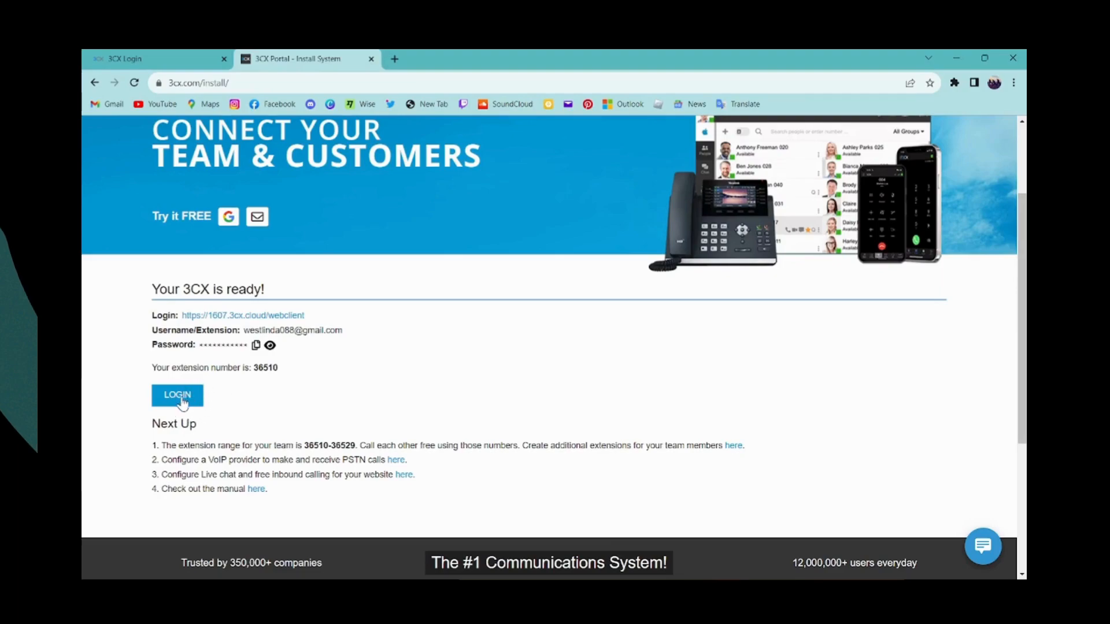
mouse_move(170, 345)
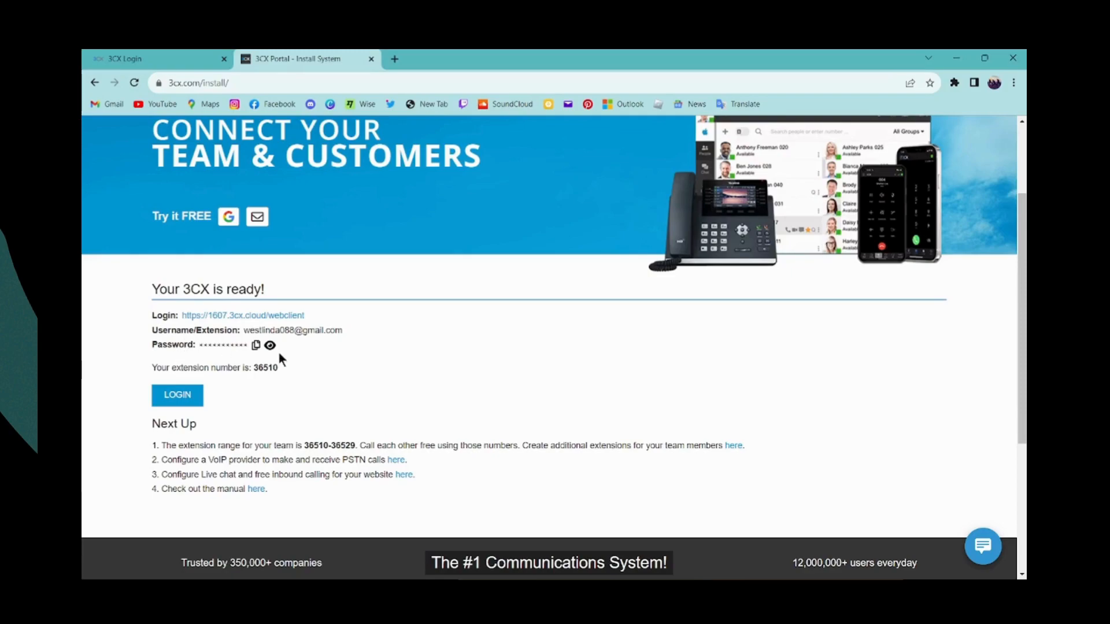
mouse_move(240, 356)
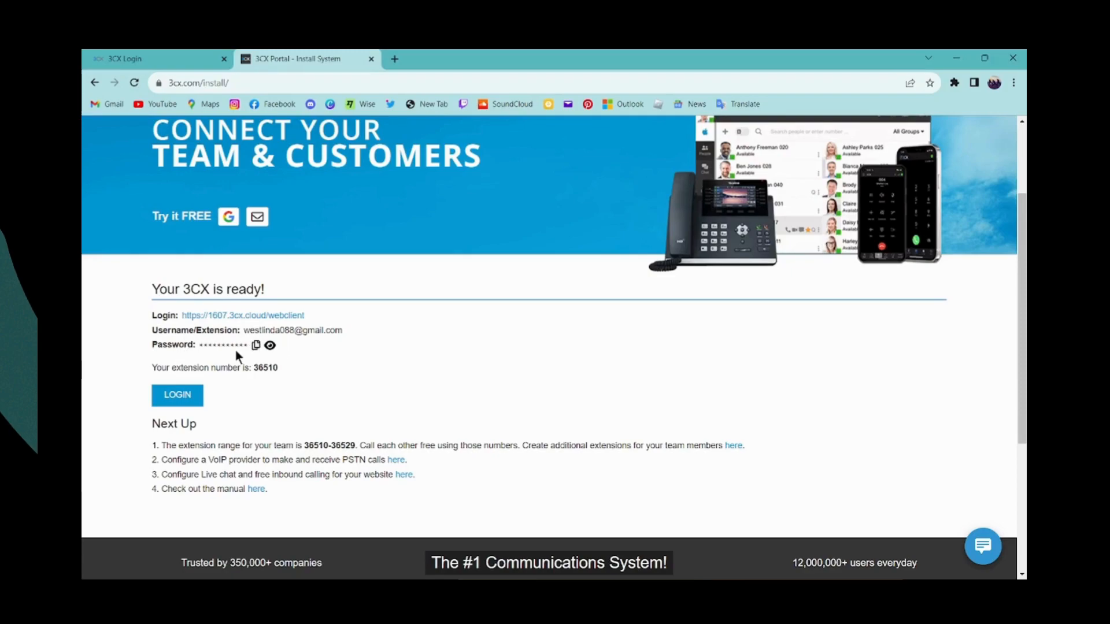